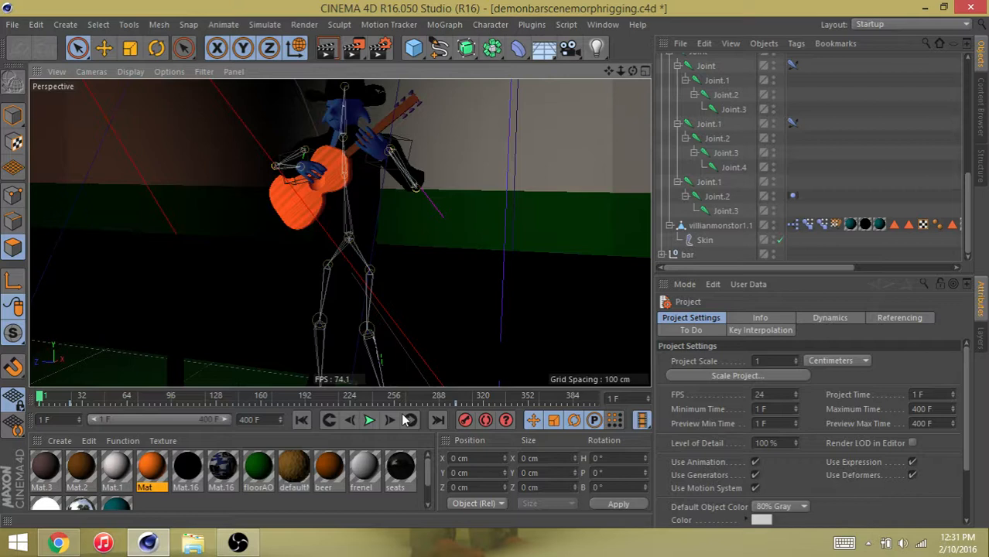
Play the demon guitarist animation forward to about frame 84.
{"action": "left_click", "coordinate": [369, 421]}
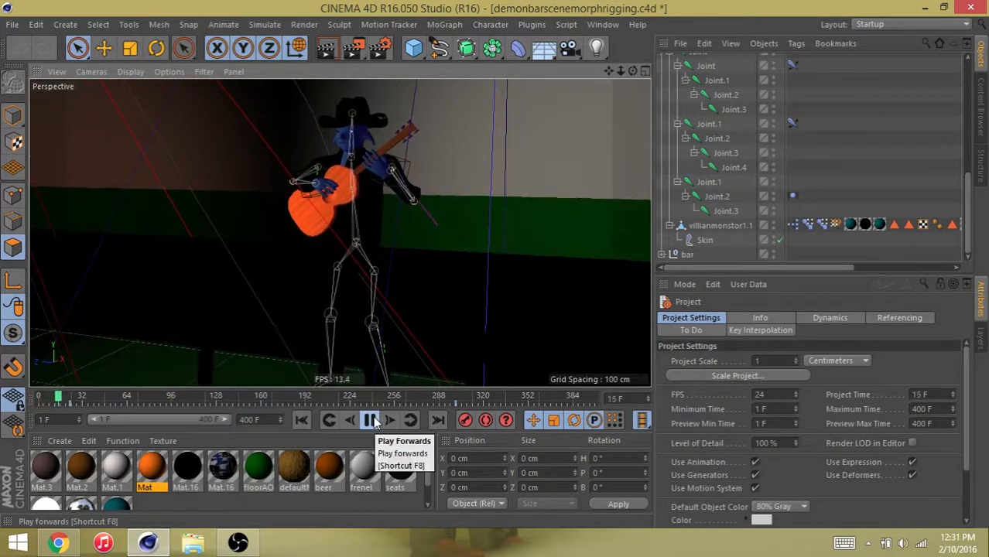
{"action": "left_click", "coordinate": [376, 421]}
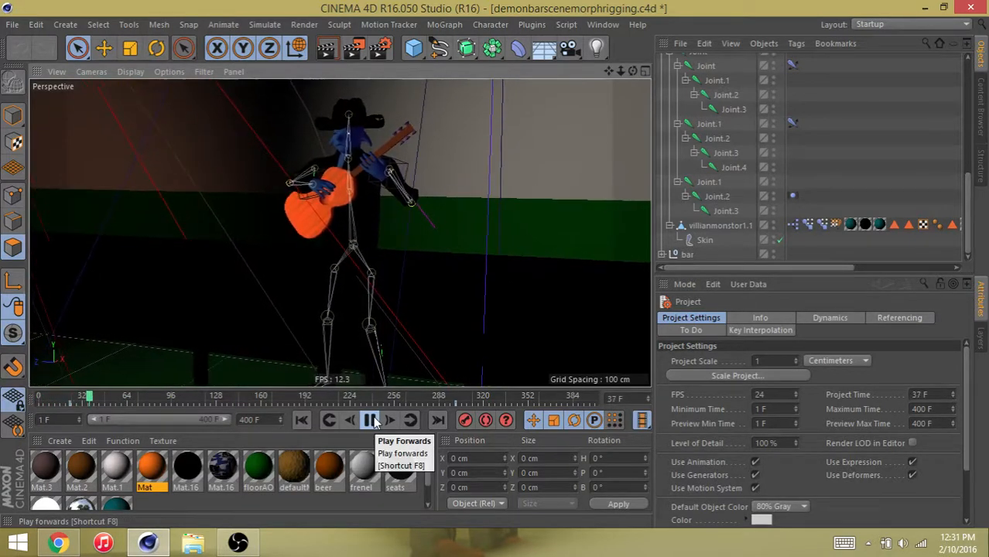
{"action": "left_click", "coordinate": [374, 420]}
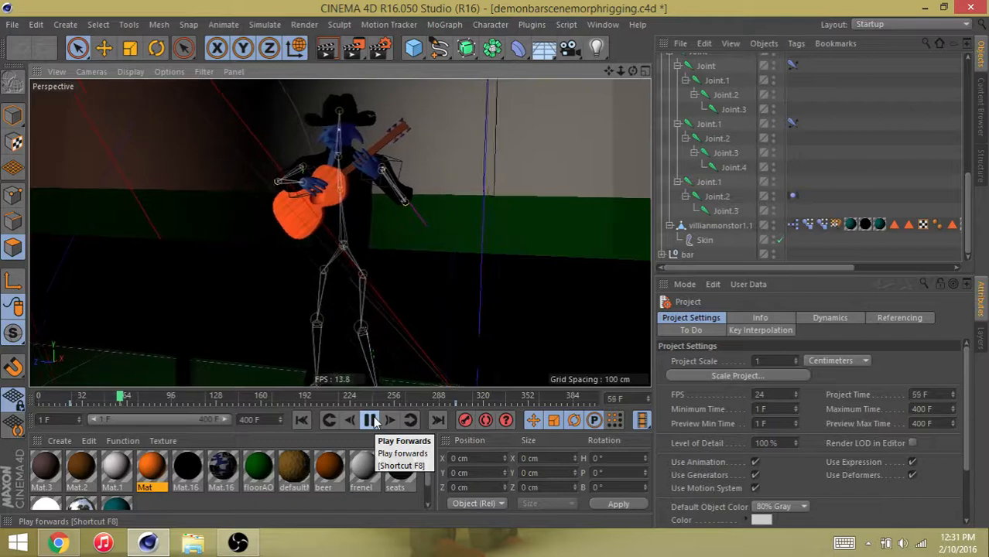
{"action": "left_click", "coordinate": [368, 421]}
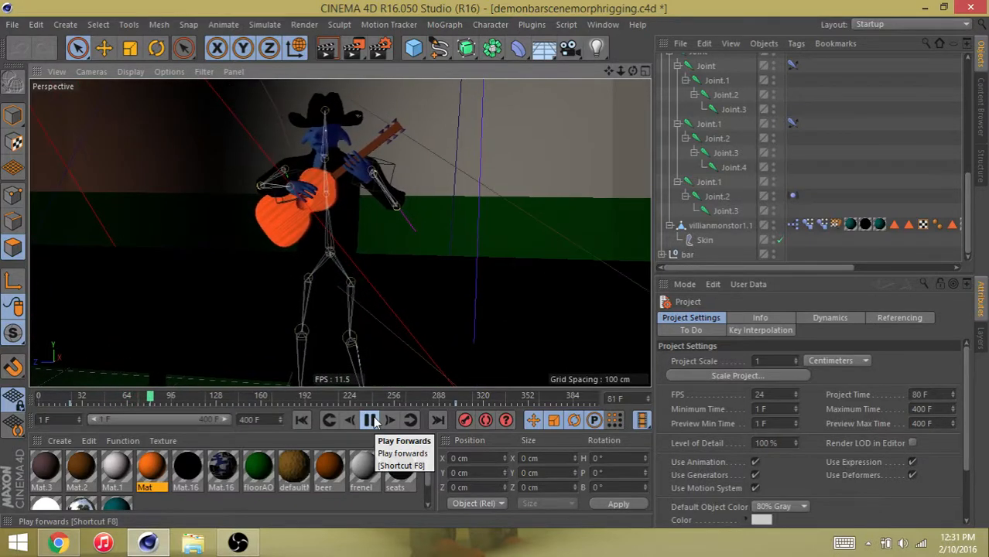
{"action": "left_click", "coordinate": [368, 421]}
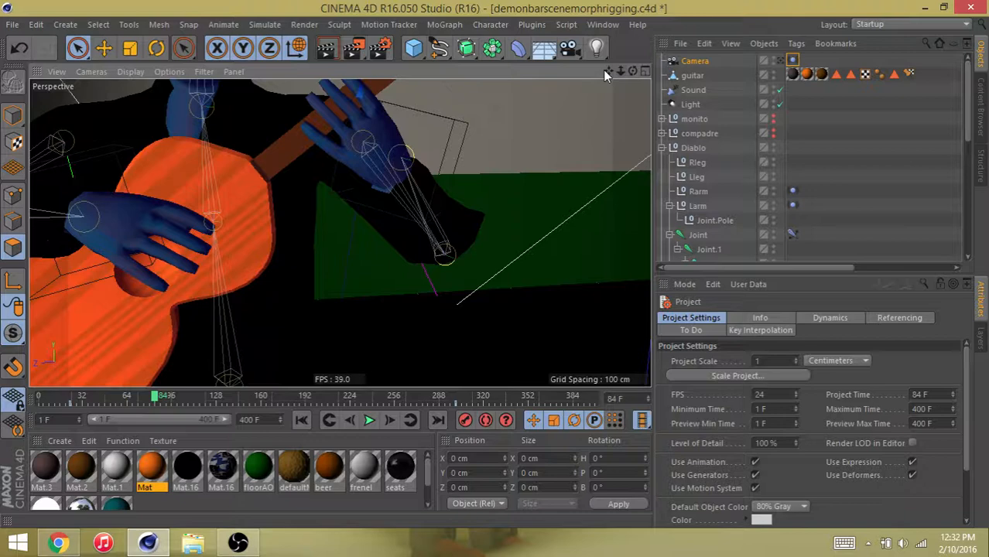
Rewind to frame 0 and replay to about frame 123, watching the demon's face.
{"action": "left_click", "coordinate": [300, 419]}
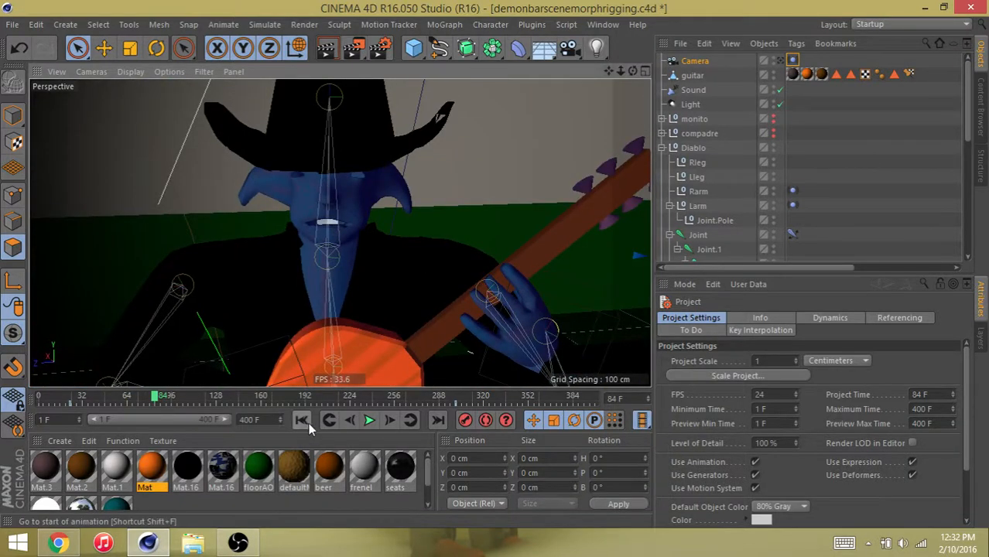
{"action": "left_click", "coordinate": [362, 421]}
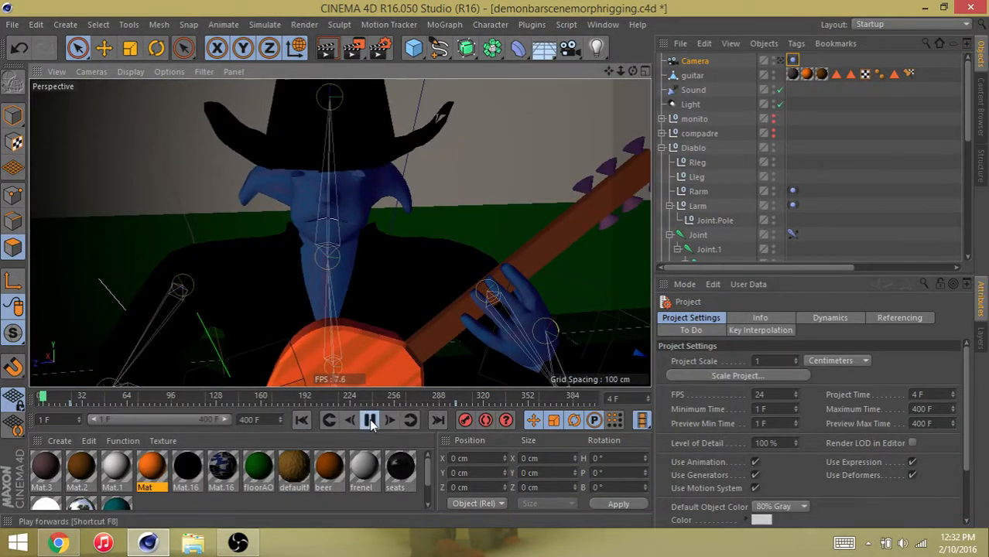
{"action": "left_click", "coordinate": [368, 421]}
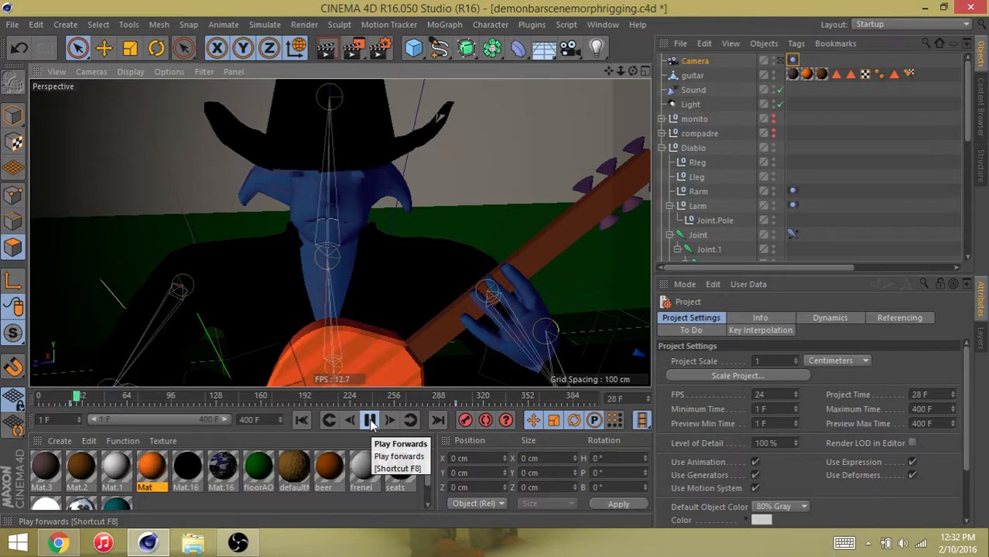
{"action": "left_click", "coordinate": [368, 421]}
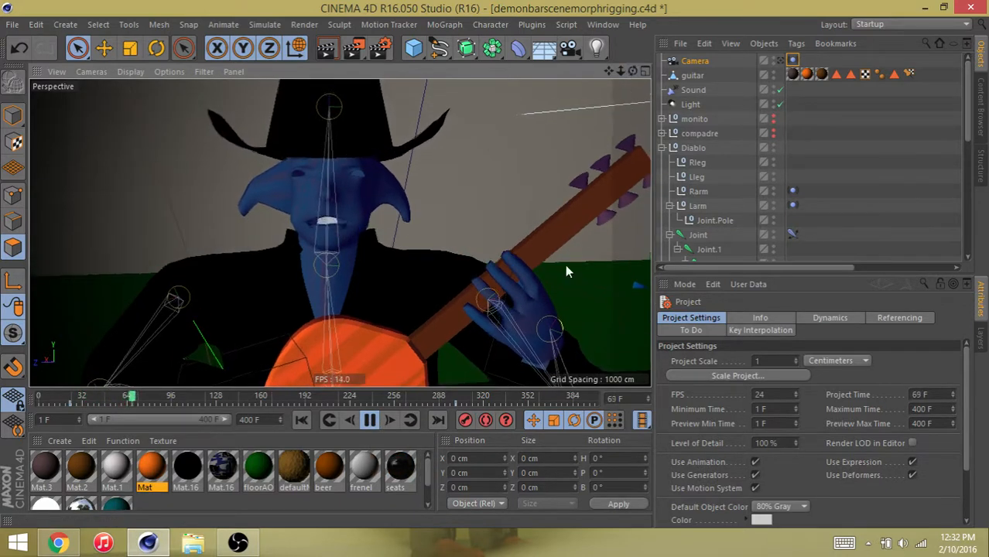
{"action": "left_click", "coordinate": [387, 421]}
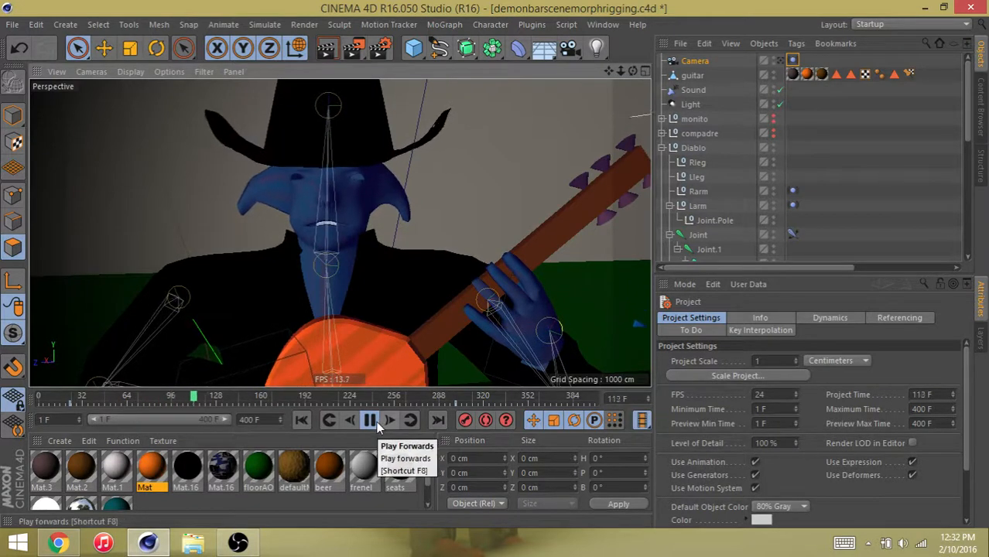
{"action": "left_click", "coordinate": [367, 421]}
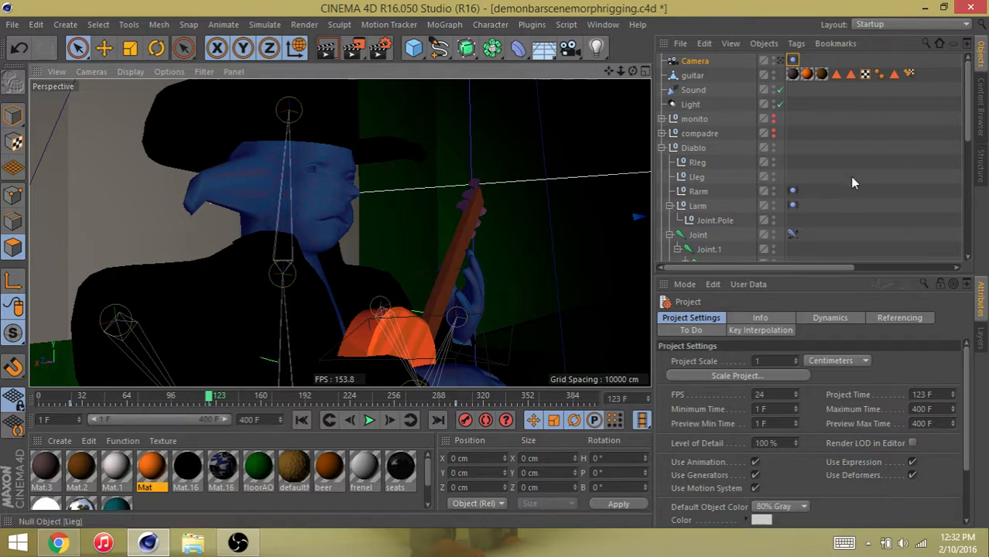
Check the Sound effector uses diablo dialogo.wav and cancel its Open File dialog.
{"action": "left_click", "coordinate": [693, 90]}
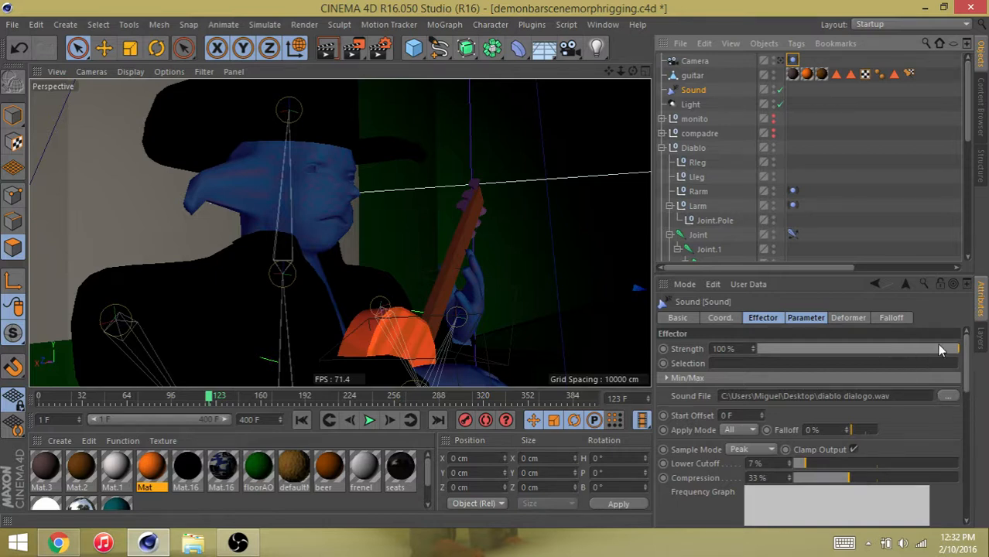
{"action": "left_click", "coordinate": [437, 25]}
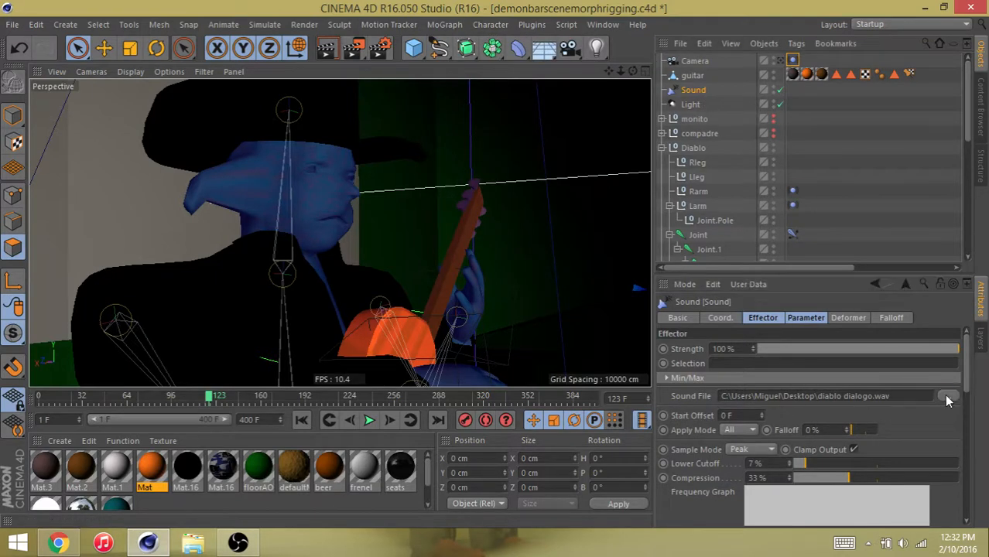
{"action": "left_click", "coordinate": [944, 396]}
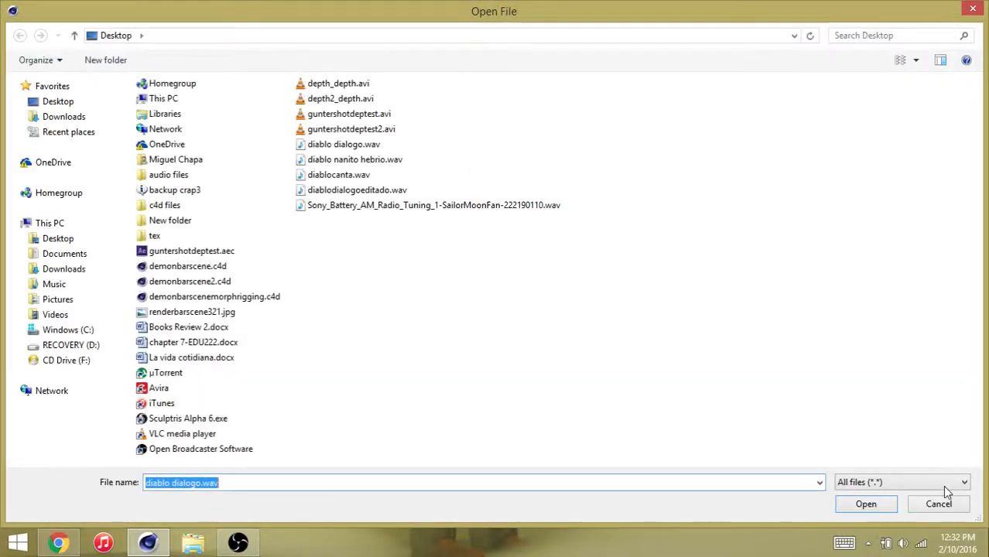
{"action": "left_click", "coordinate": [867, 504]}
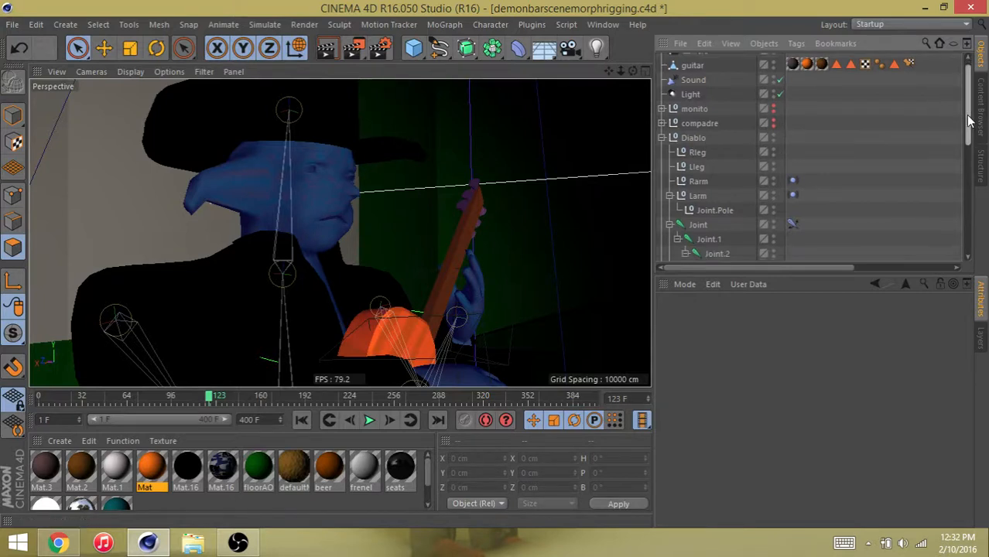
Select the demon mesh villianmonstor1.1 in the Object Manager.
{"action": "scroll", "scroll_direction": "down", "scroll_amount": 3}
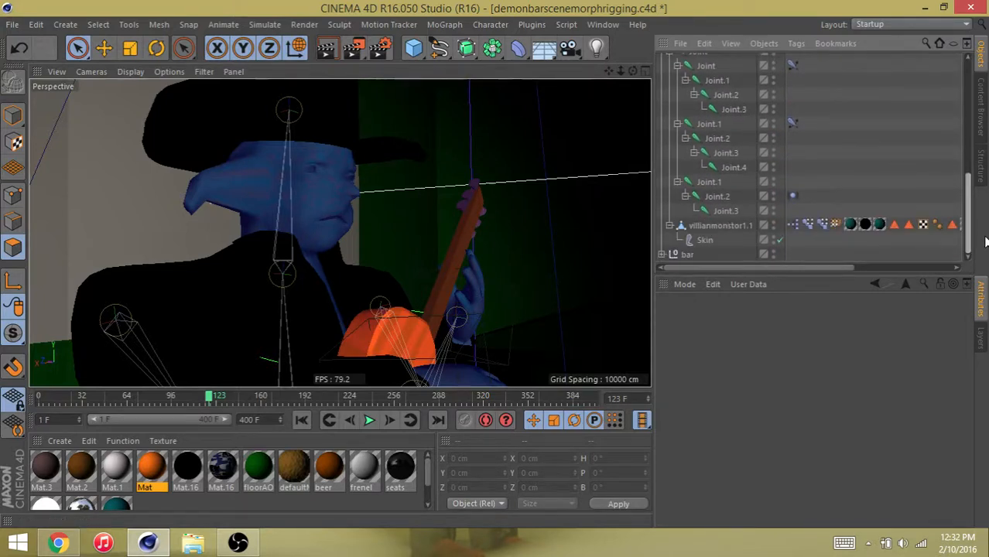
{"action": "left_click", "coordinate": [721, 226]}
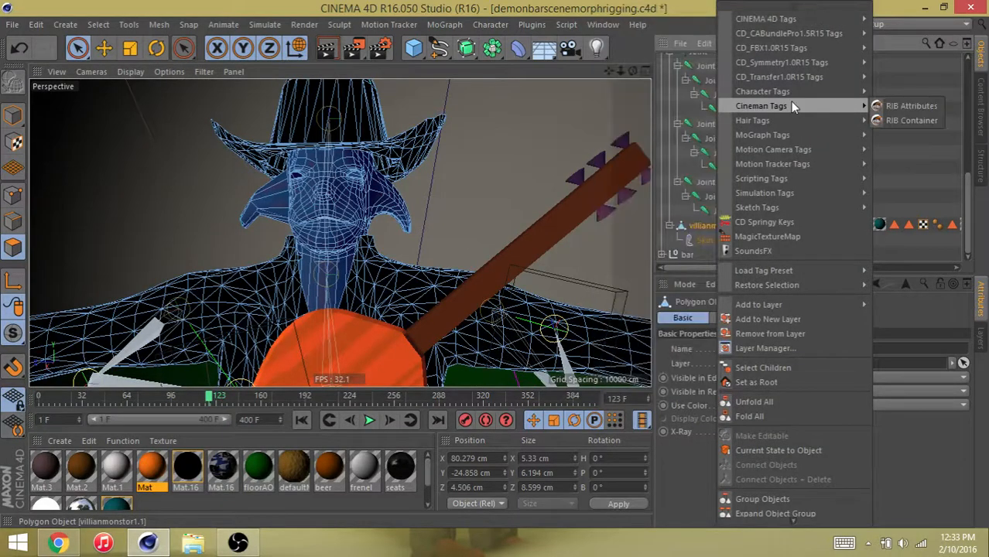
{"action": "mouse_move", "coordinate": [761, 91]}
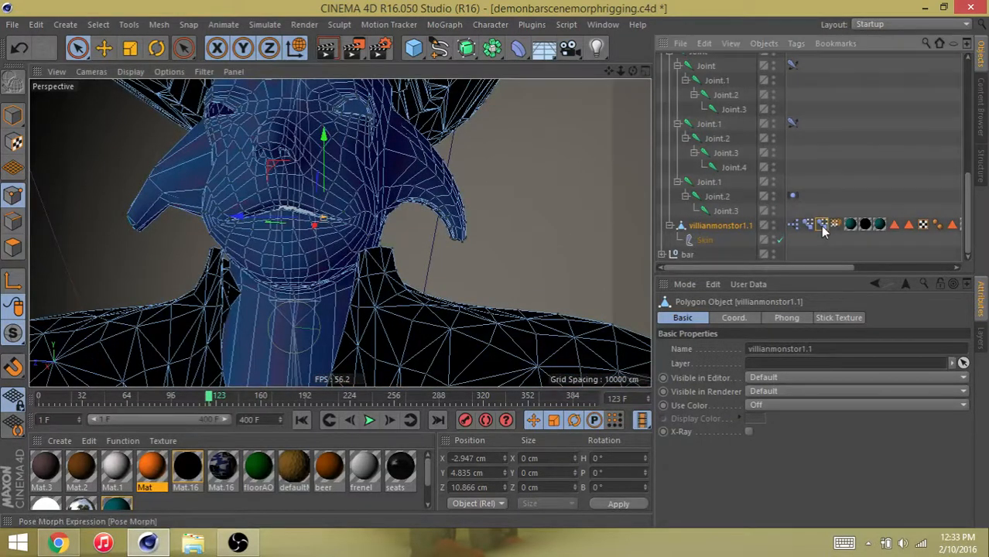
Show the Pose Morph tag and compare the mouth pose against Base Pose.
{"action": "left_click", "coordinate": [821, 225]}
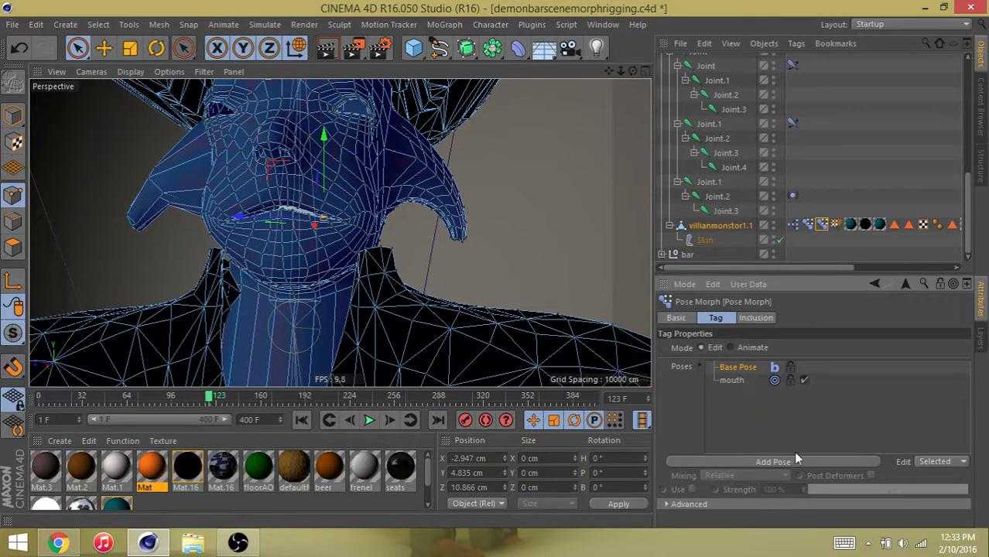
{"action": "mouse_move", "coordinate": [749, 346]}
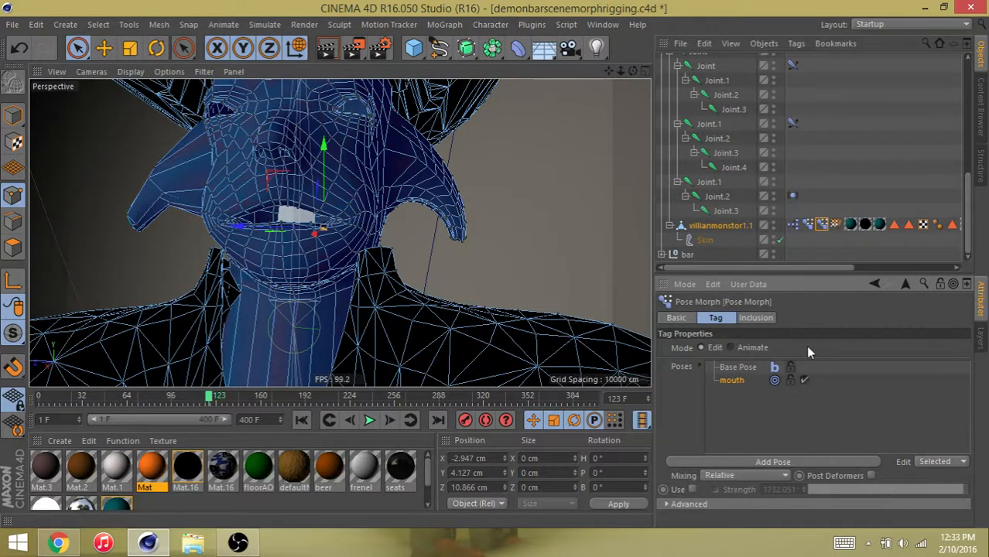
{"action": "left_click", "coordinate": [737, 367]}
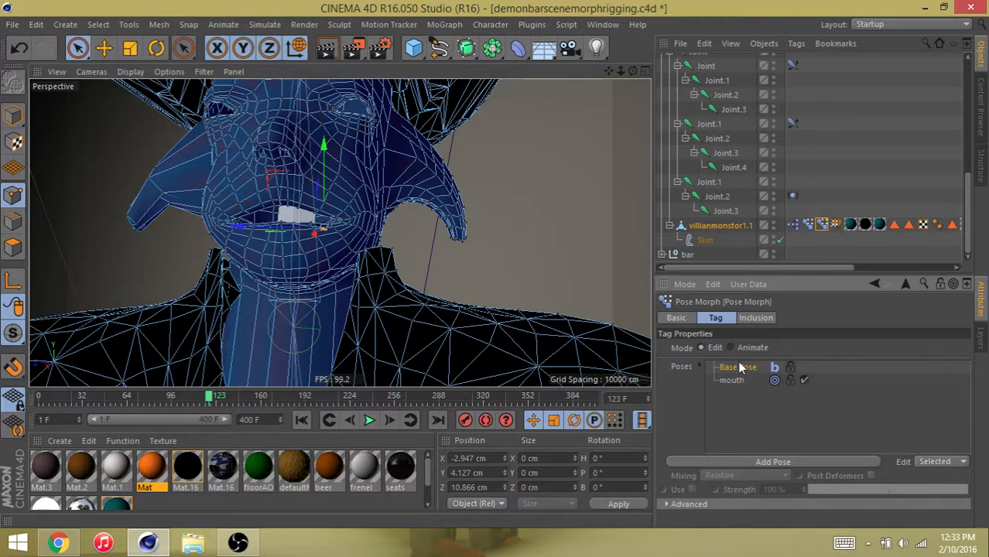
{"action": "left_click", "coordinate": [737, 367]}
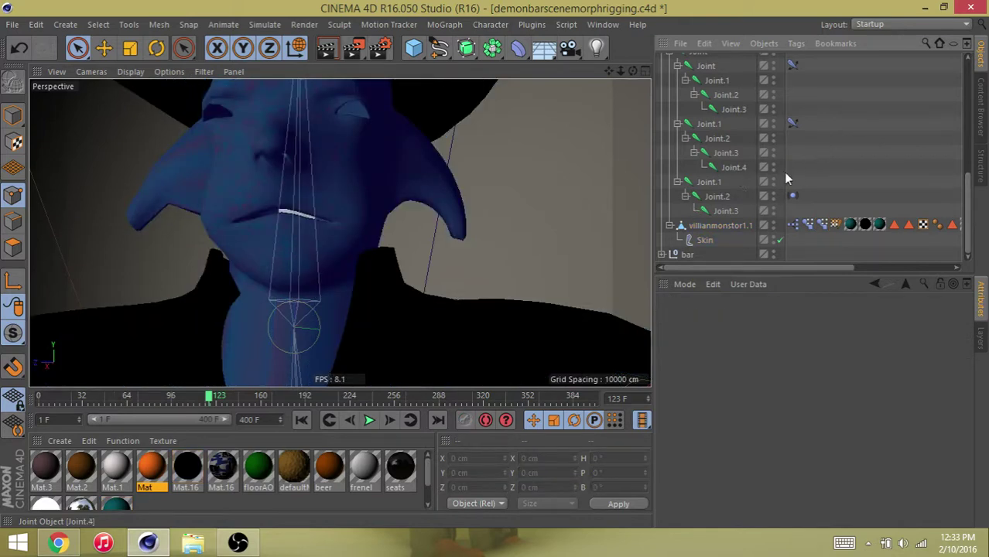
Bring up the tag menu on villianmonstor1.1 to reach its XPresso tag.
{"action": "right_click", "coordinate": [719, 226]}
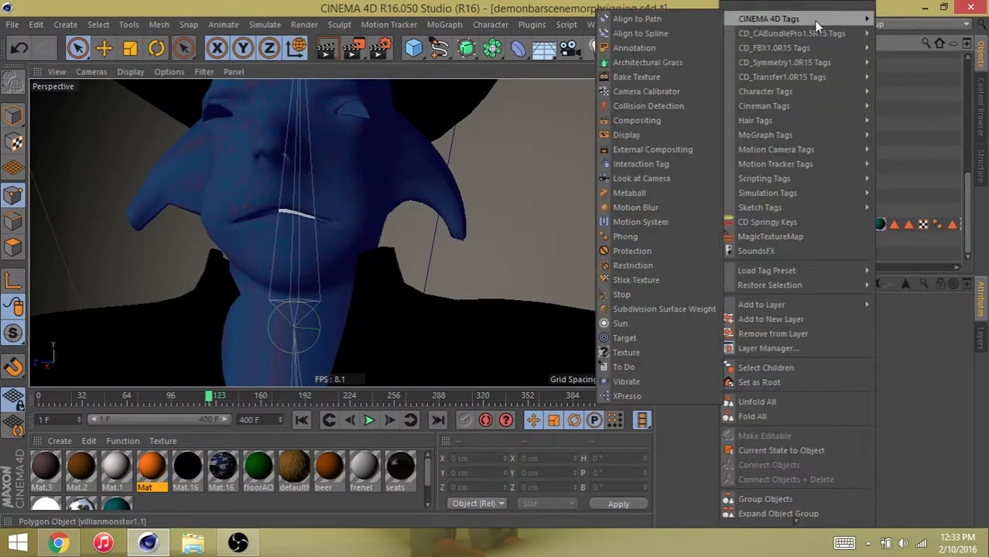
{"action": "mouse_move", "coordinate": [626, 397]}
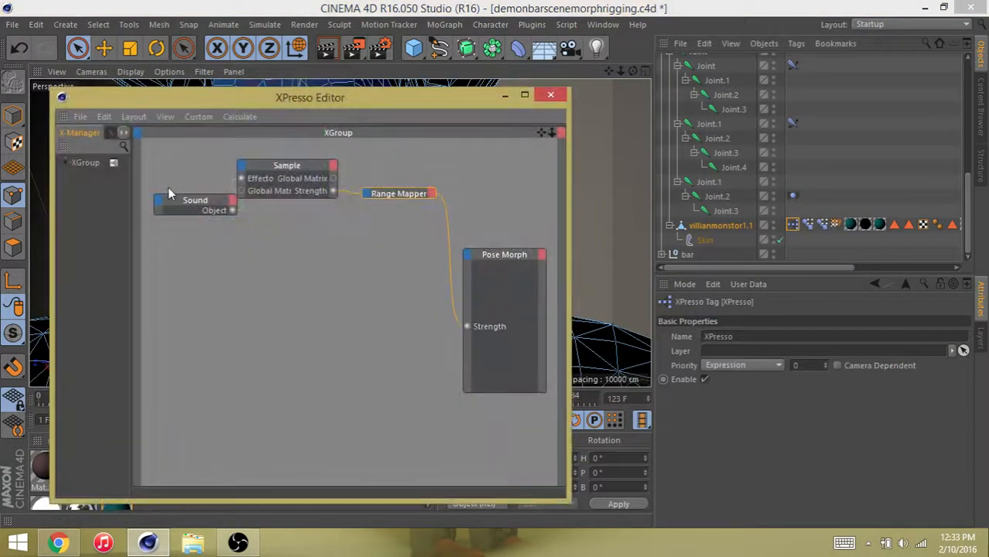
Reposition the XPresso Editor and review the Sample node's available ports.
{"action": "left_click_drag", "start_coordinate": [310, 97], "coordinate": [356, 106]}
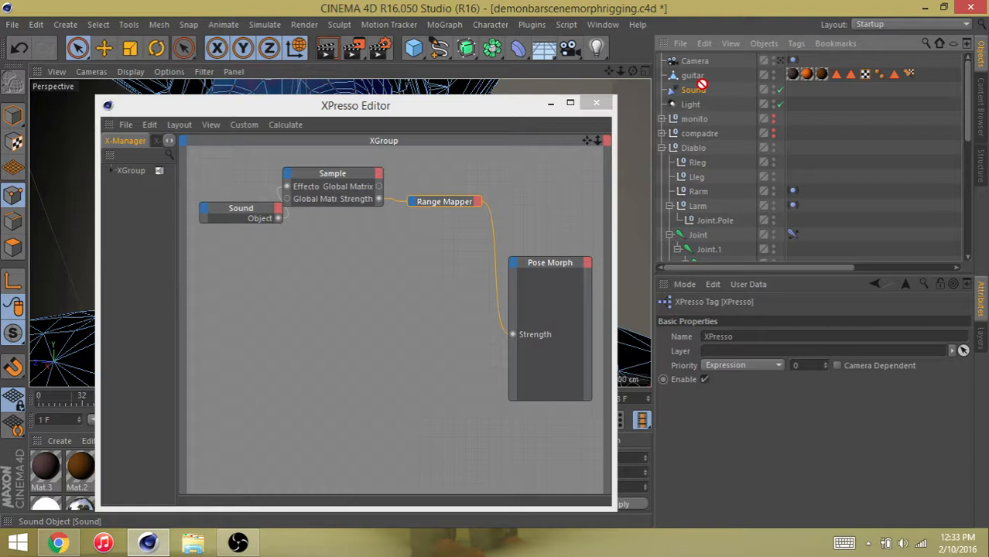
{"action": "left_click", "coordinate": [278, 217]}
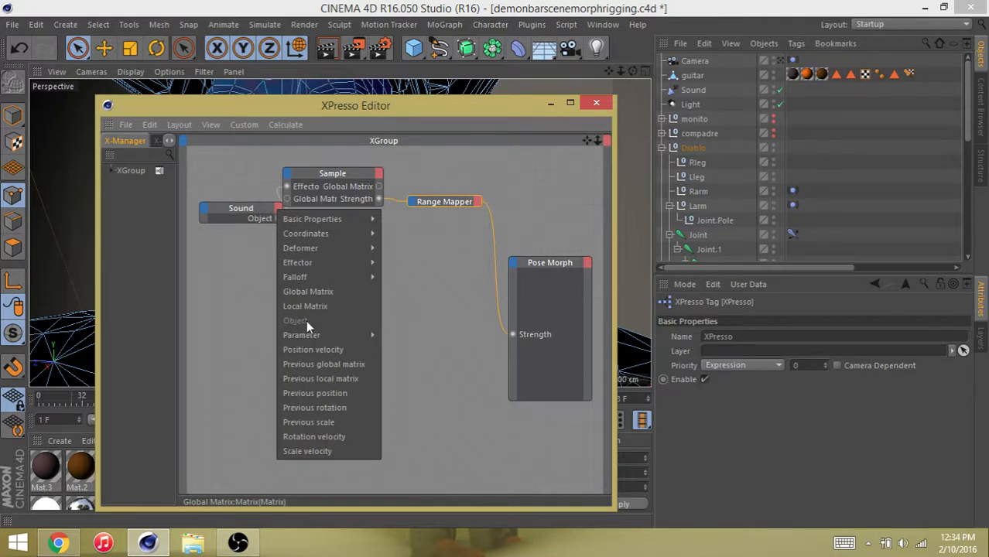
{"action": "left_click", "coordinate": [340, 249]}
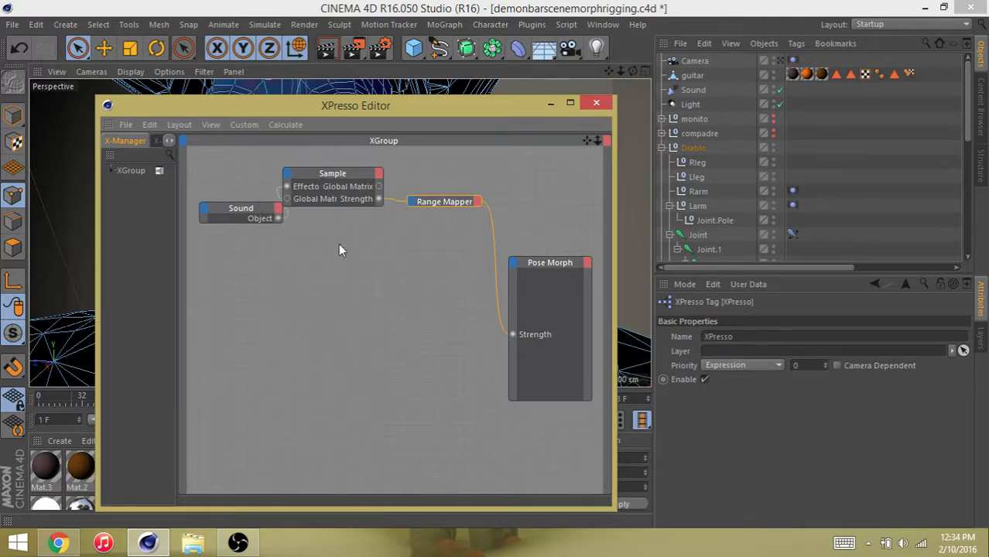
{"action": "right_click", "coordinate": [341, 250]}
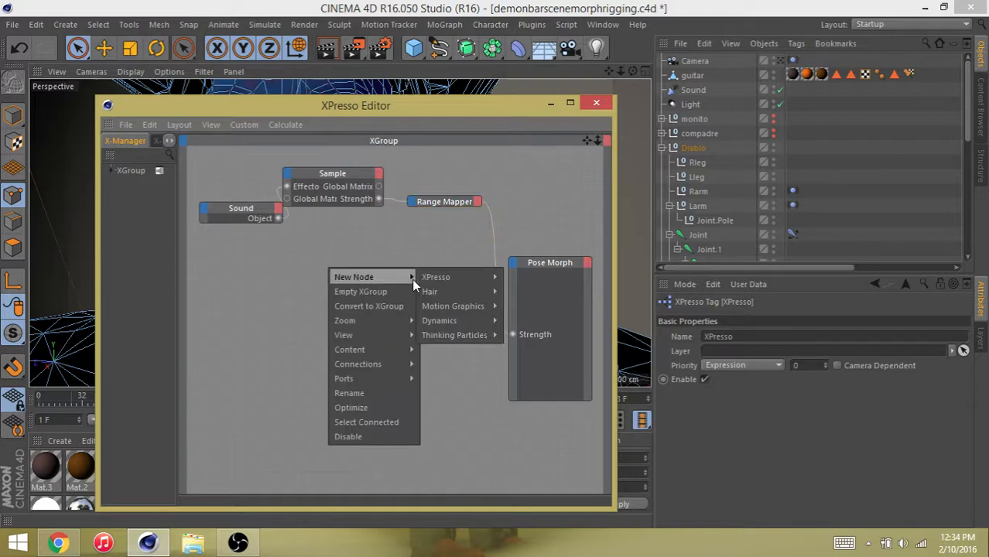
{"action": "mouse_move", "coordinate": [452, 307]}
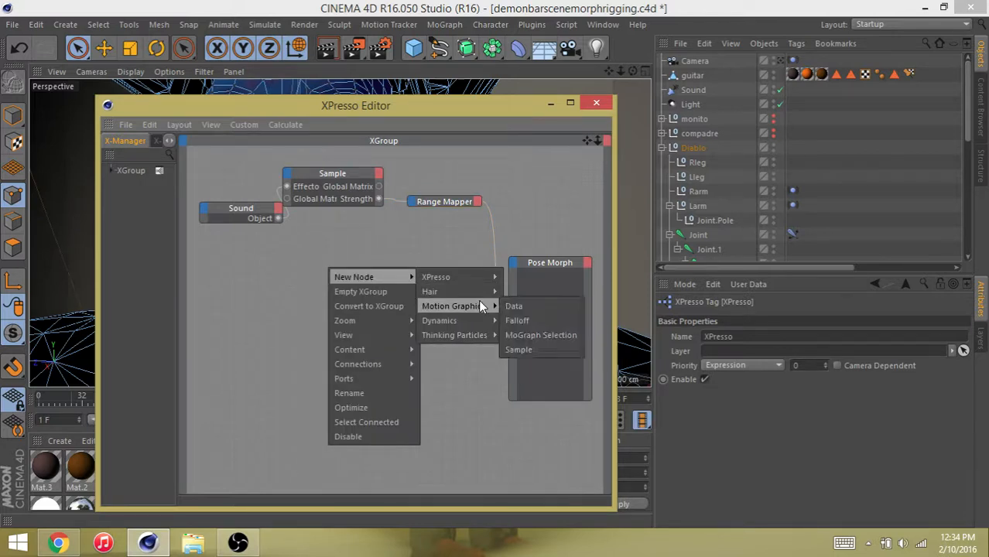
{"action": "mouse_move", "coordinate": [489, 310]}
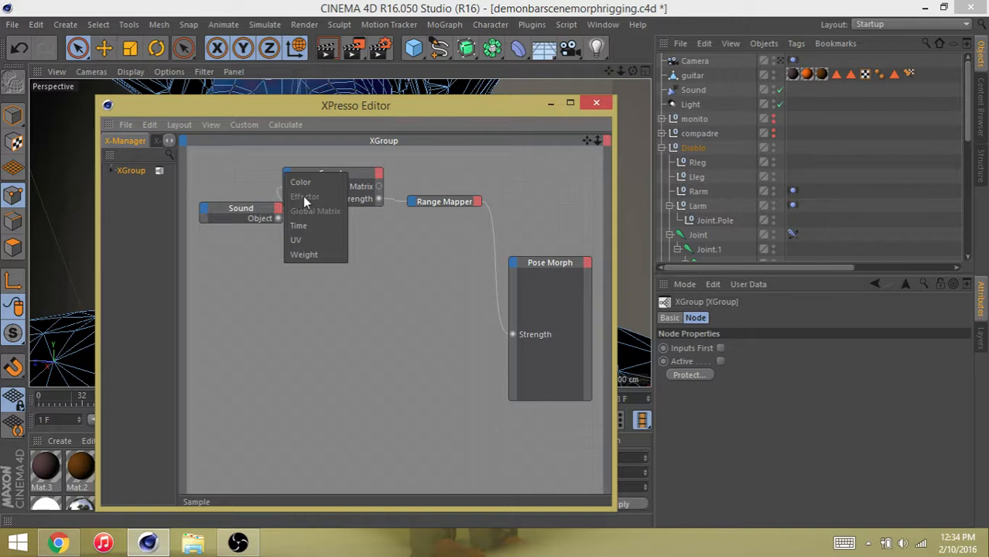
Add Effector and Global Matrix inputs and a Strength output to the Sample node.
{"action": "left_click", "coordinate": [306, 210]}
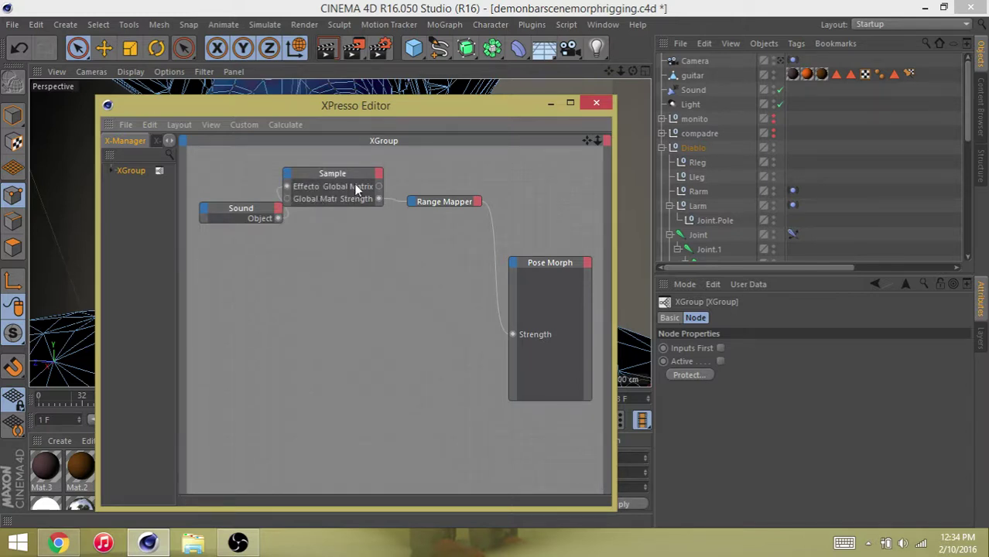
{"action": "left_click", "coordinate": [378, 186]}
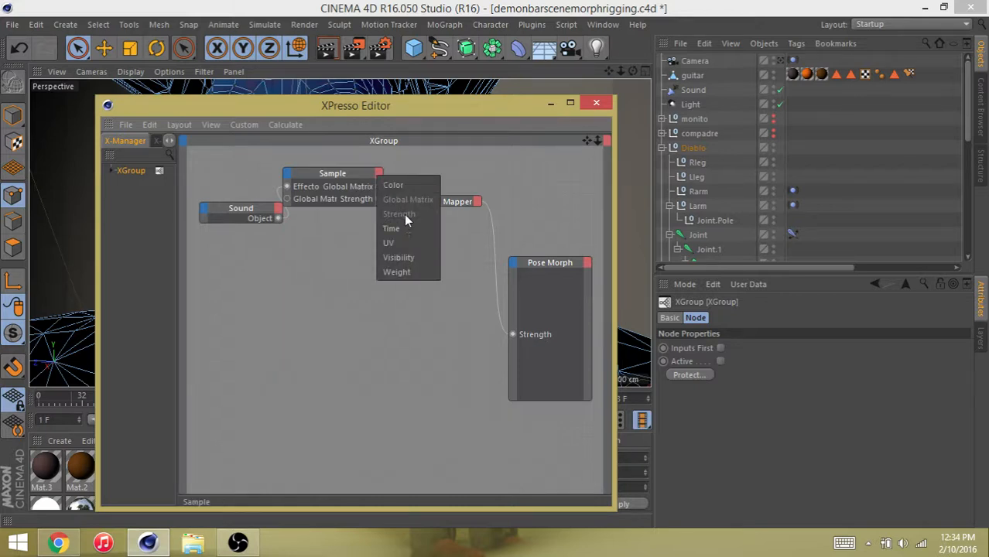
{"action": "left_click", "coordinate": [400, 214]}
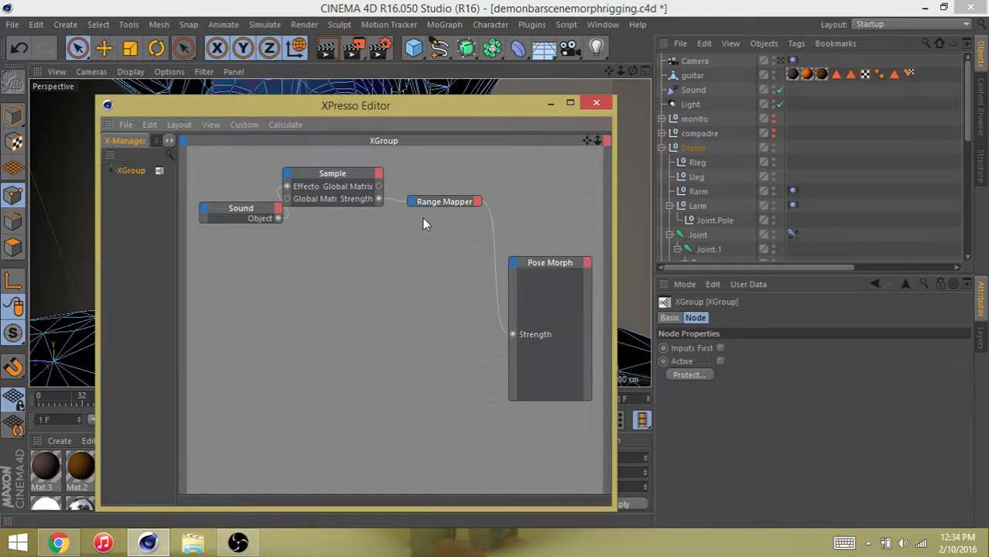
{"action": "left_click", "coordinate": [443, 201]}
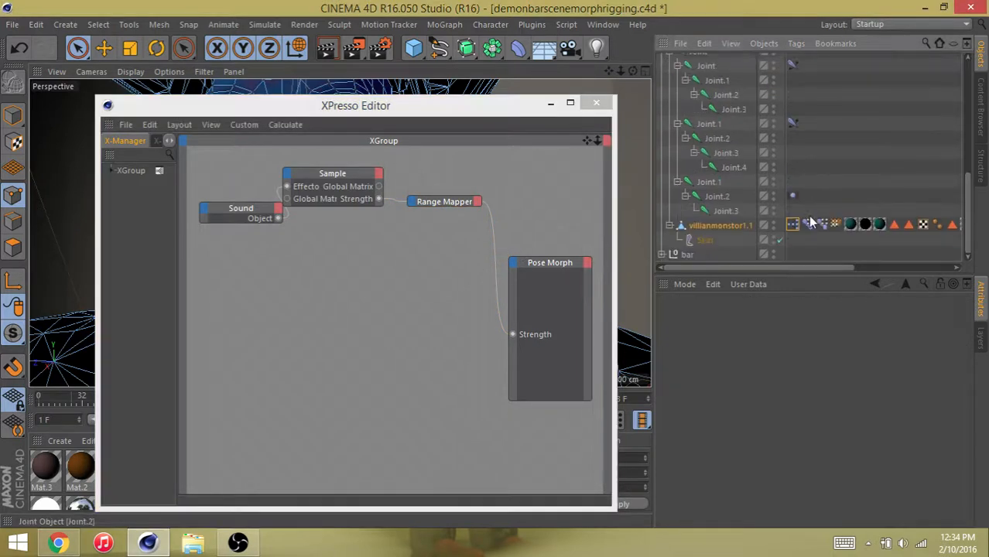
{"action": "left_click", "coordinate": [818, 225]}
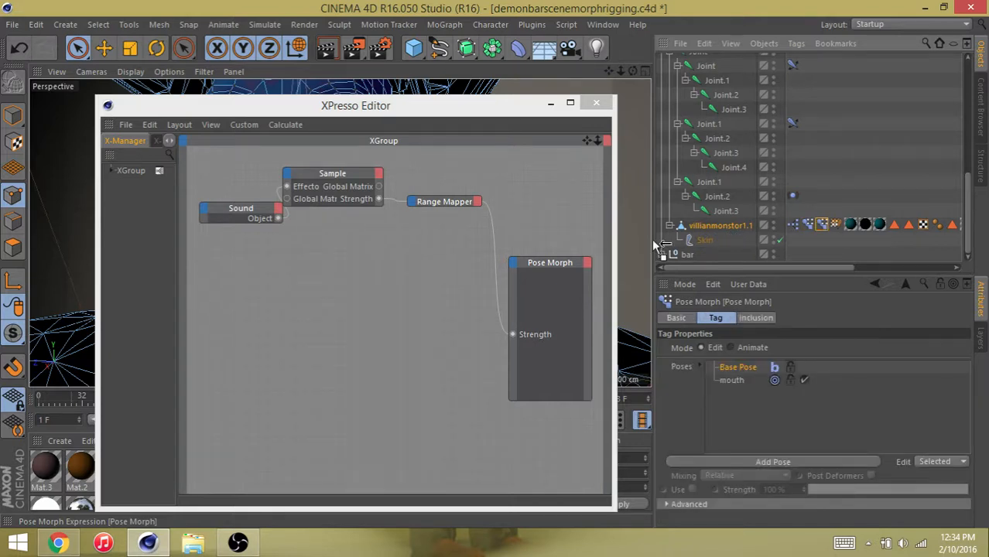
{"action": "mouse_move", "coordinate": [824, 236]}
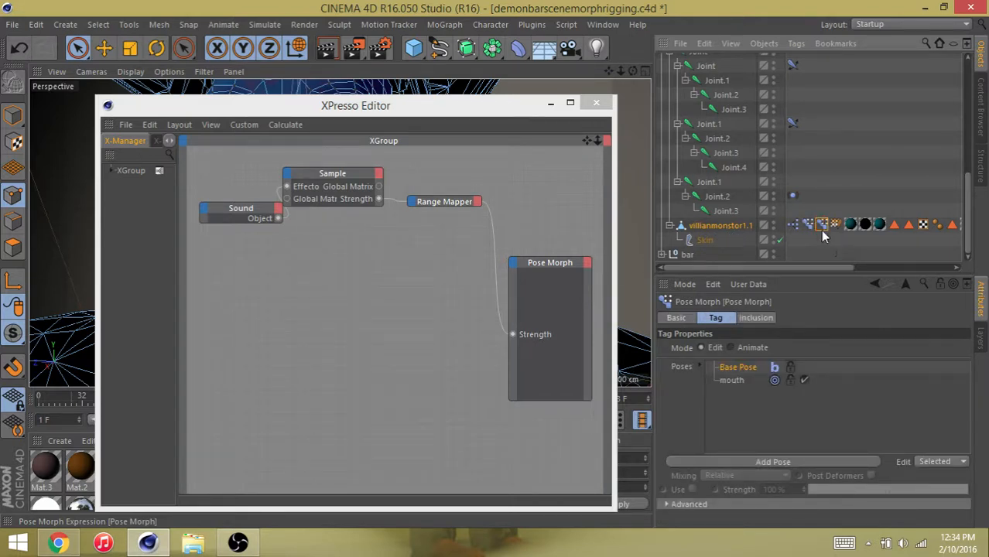
{"action": "left_click", "coordinate": [549, 263]}
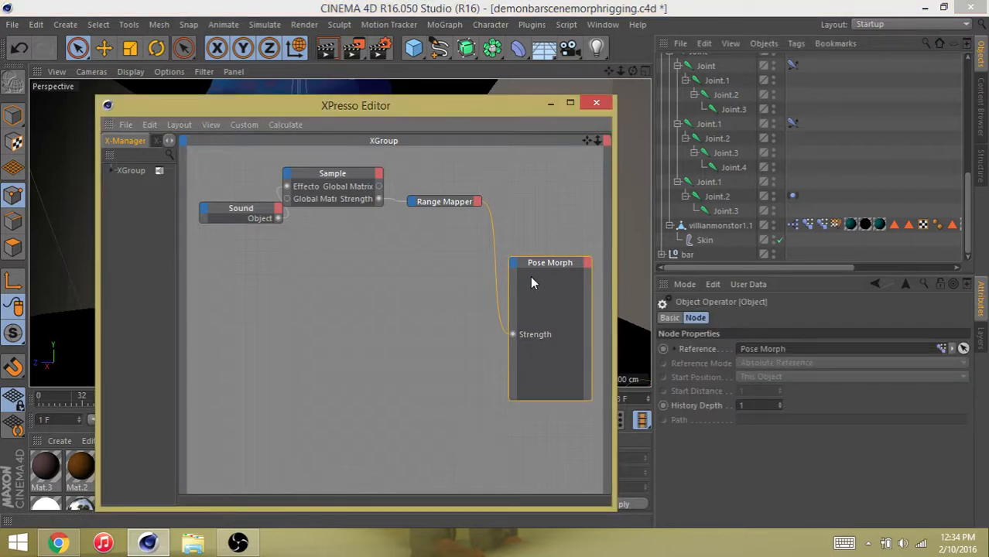
{"action": "right_click", "coordinate": [534, 282]}
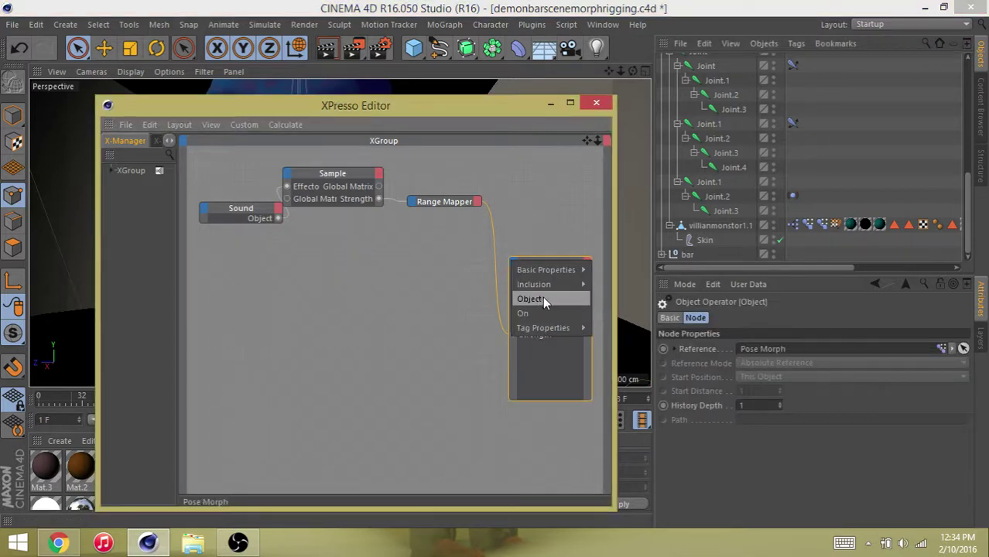
{"action": "mouse_move", "coordinate": [567, 328]}
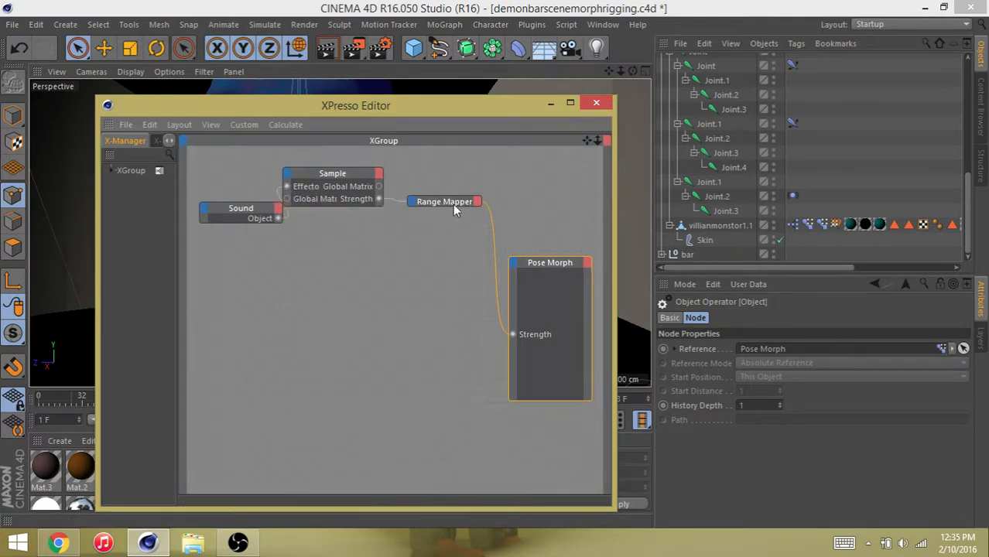
{"action": "mouse_move", "coordinate": [483, 236]}
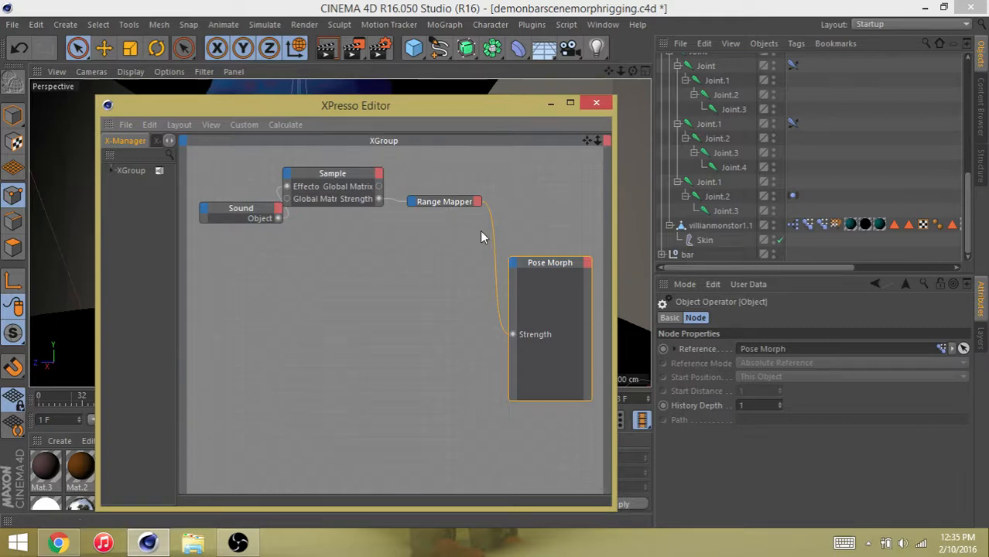
Confirm Range Mapper maps input 0–1 to output 0–0.1, then close the XPresso Editor.
{"action": "left_click", "coordinate": [446, 201]}
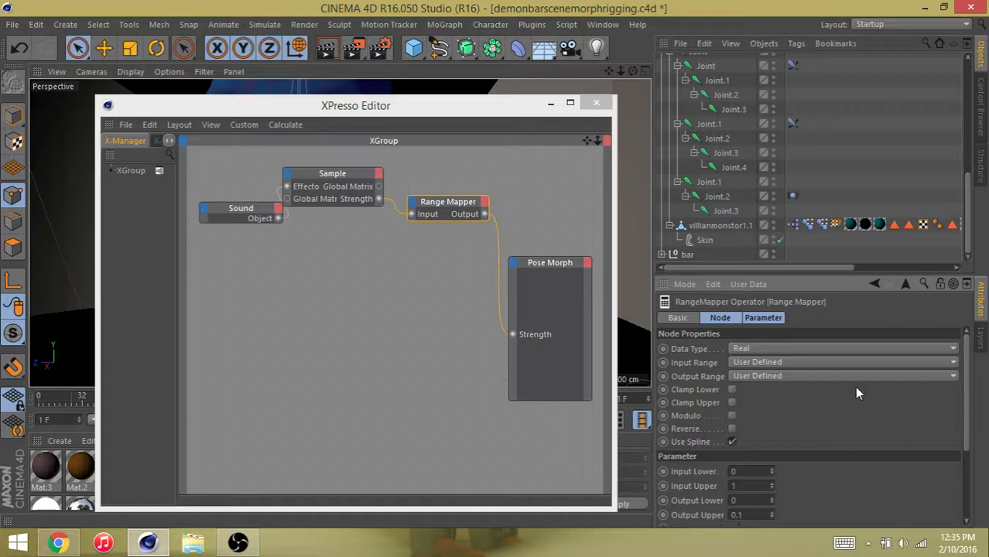
{"action": "left_click", "coordinate": [721, 317]}
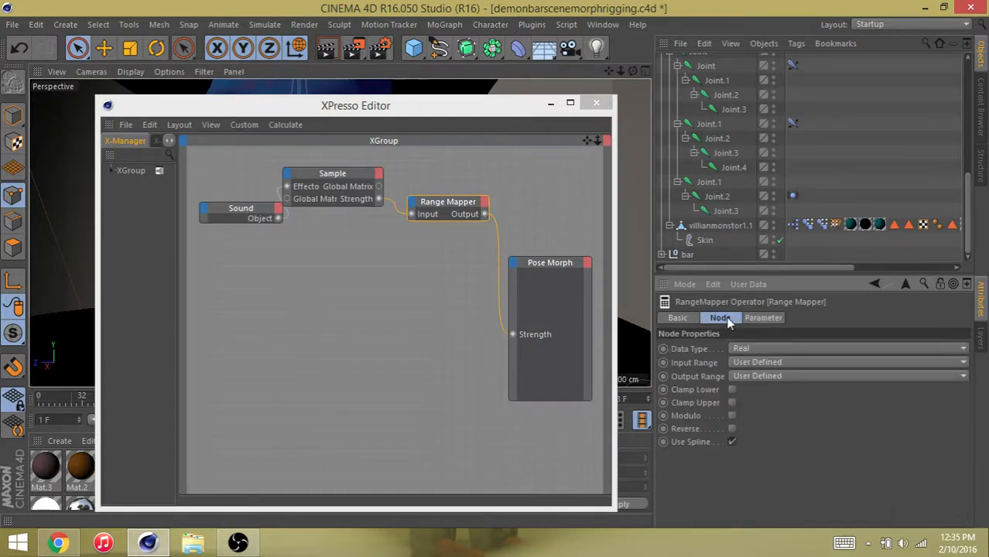
{"action": "left_click", "coordinate": [762, 317]}
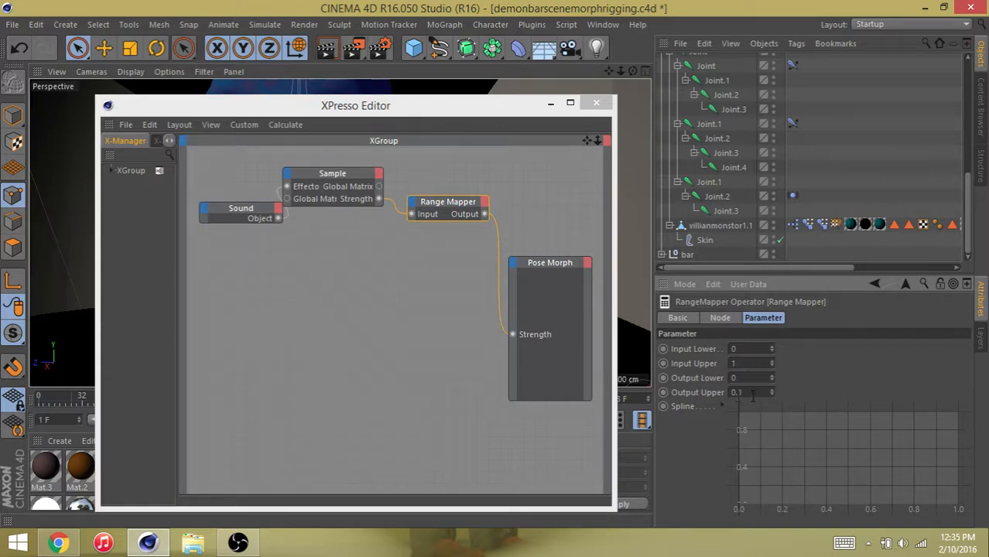
{"action": "left_click", "coordinate": [743, 362]}
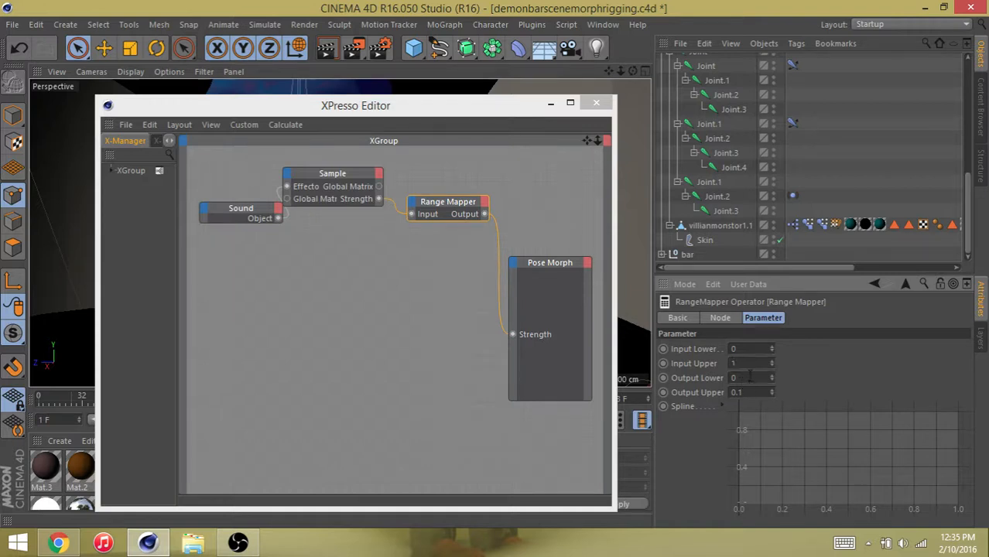
{"action": "left_click", "coordinate": [746, 378]}
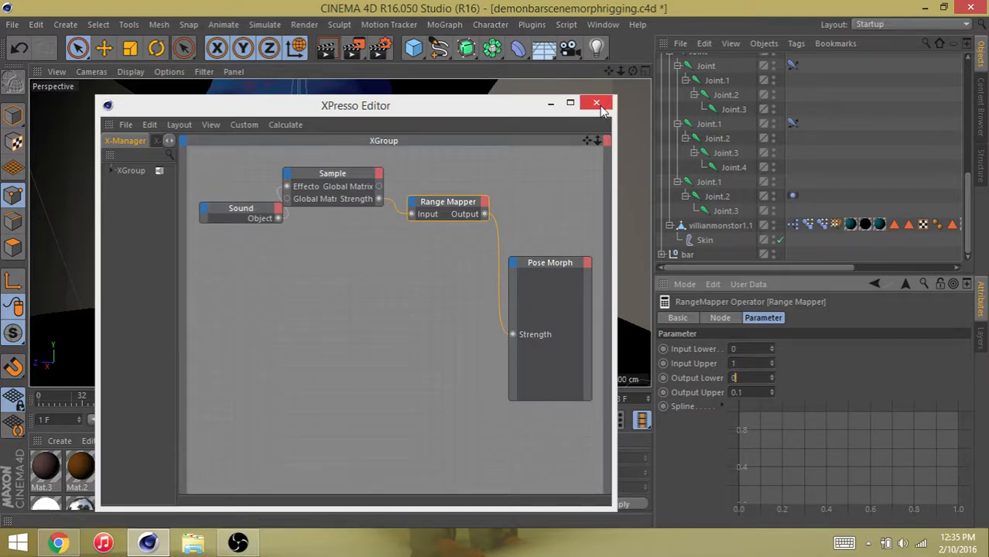
{"action": "left_click", "coordinate": [596, 102]}
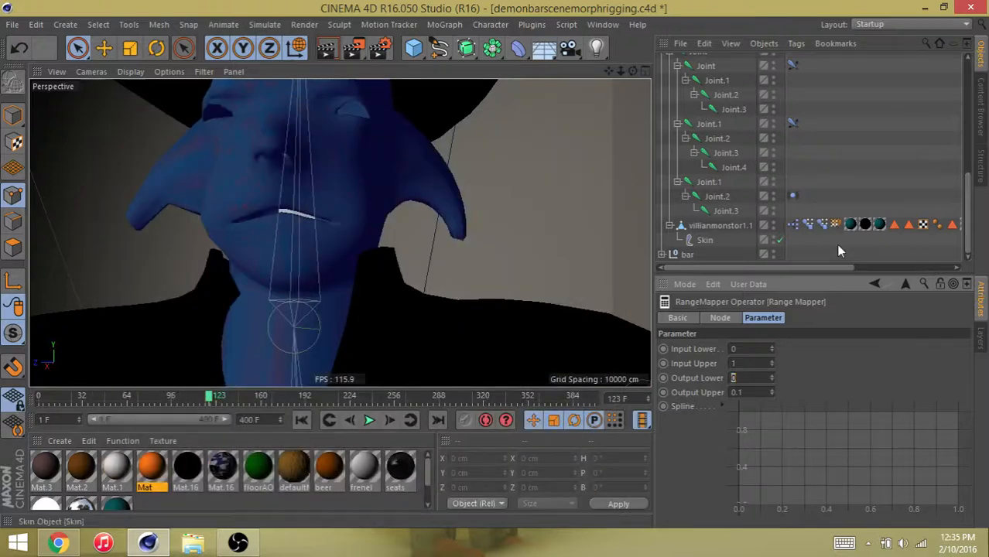
Play the scene watching the demon's face, then show the Pose Morph tag's mouth strength.
{"action": "left_click", "coordinate": [721, 226]}
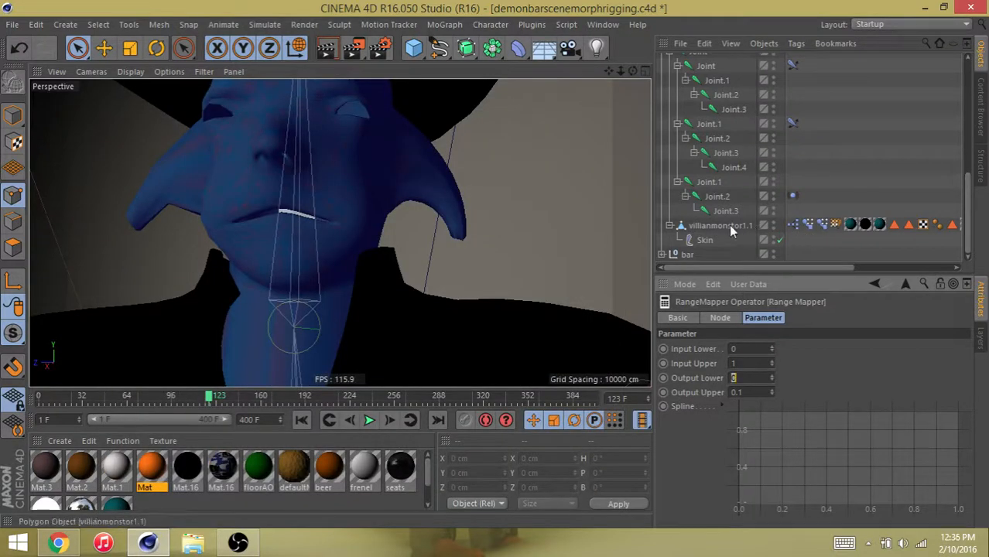
{"action": "mouse_move", "coordinate": [317, 421]}
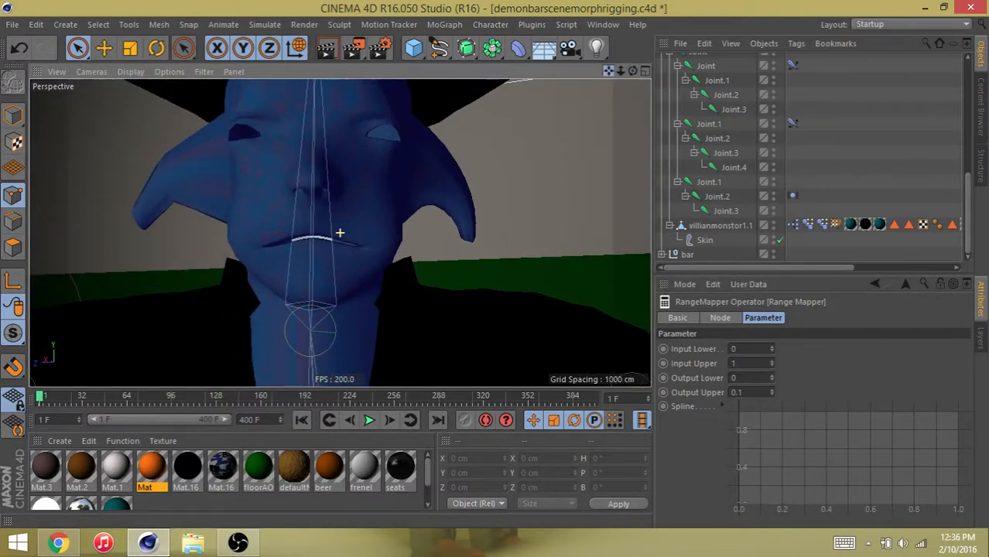
{"action": "left_click", "coordinate": [365, 421]}
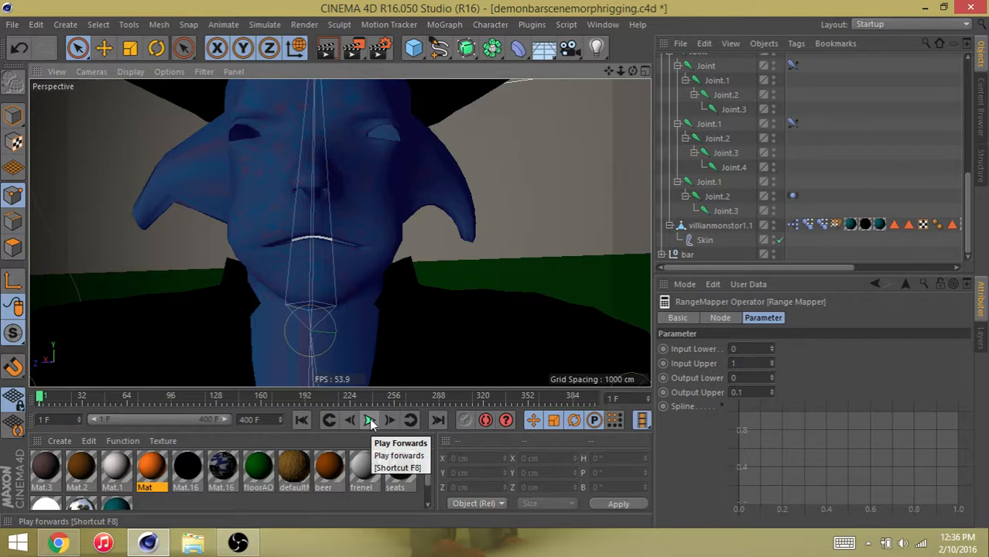
{"action": "left_click", "coordinate": [367, 420]}
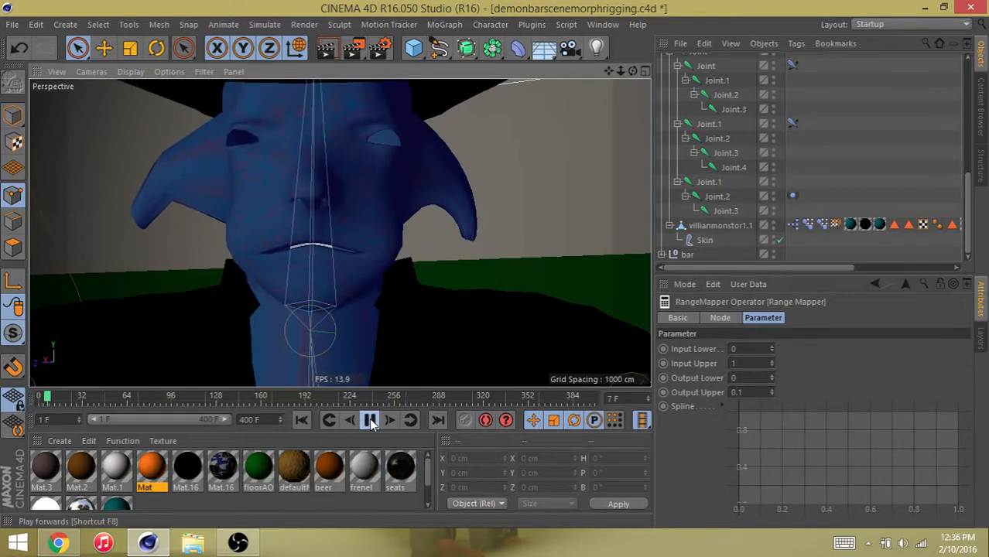
{"action": "left_click", "coordinate": [370, 421]}
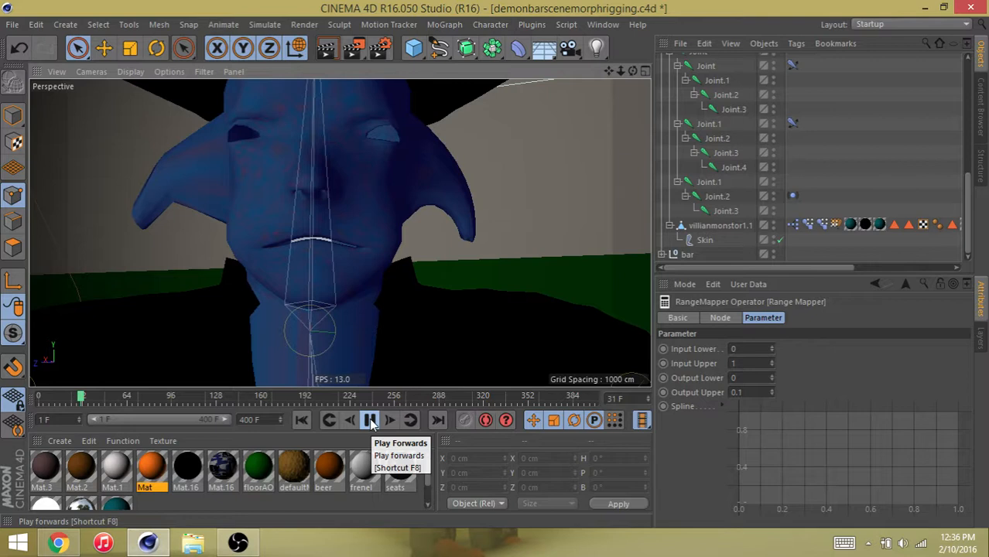
{"action": "left_click", "coordinate": [370, 421]}
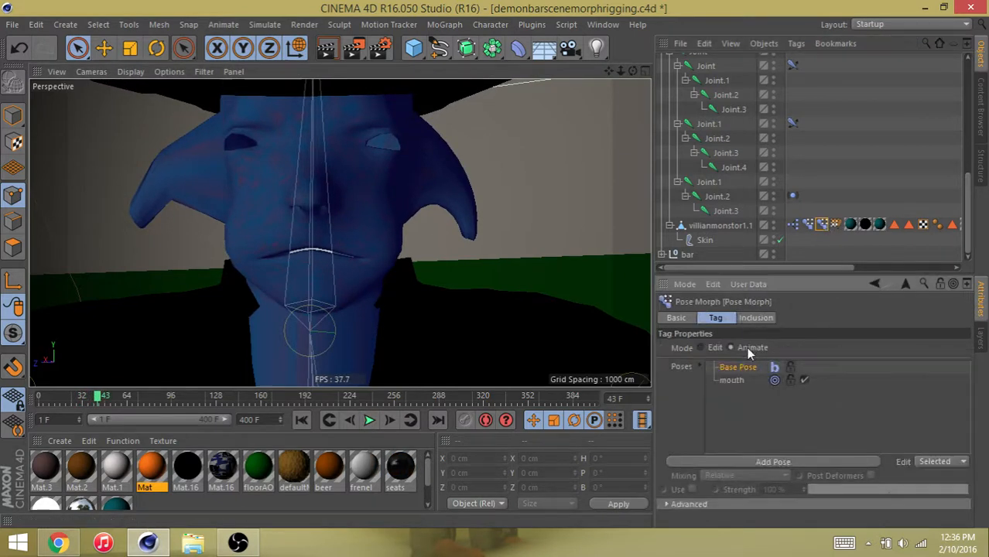
{"action": "left_click", "coordinate": [730, 346]}
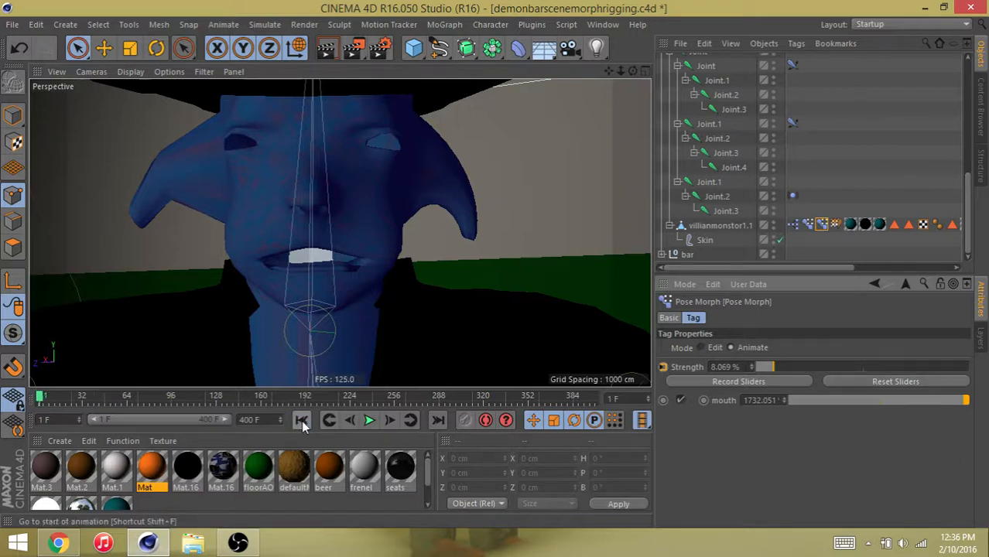
Replay from the start past frame 100 so the mouth morph opens with the sound.
{"action": "left_click", "coordinate": [368, 421]}
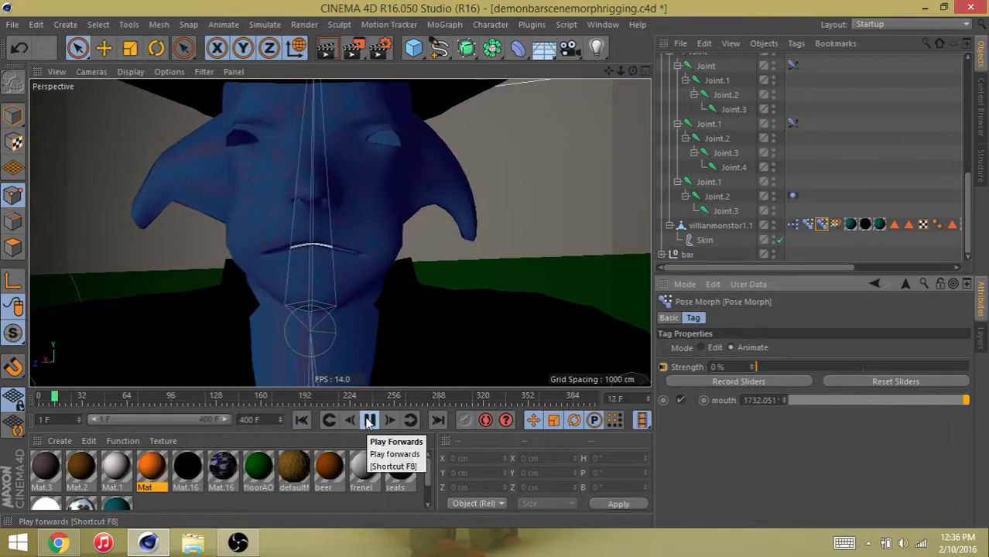
{"action": "left_click", "coordinate": [368, 421]}
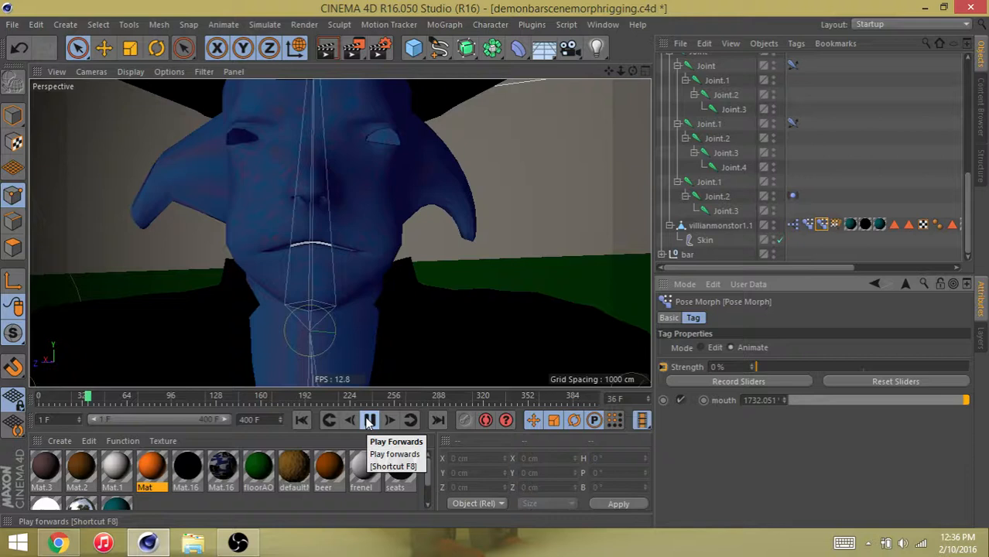
{"action": "left_click", "coordinate": [368, 421]}
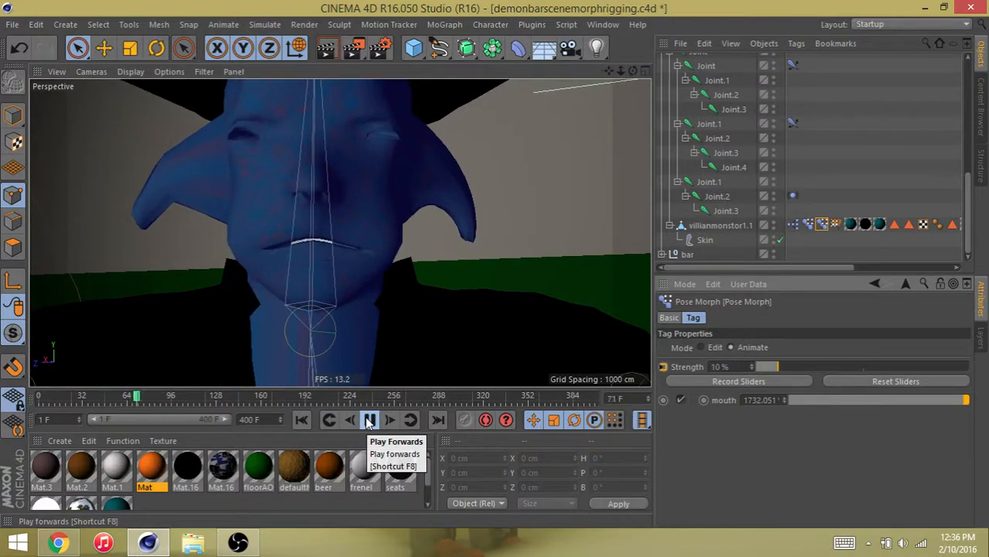
{"action": "left_click", "coordinate": [387, 421]}
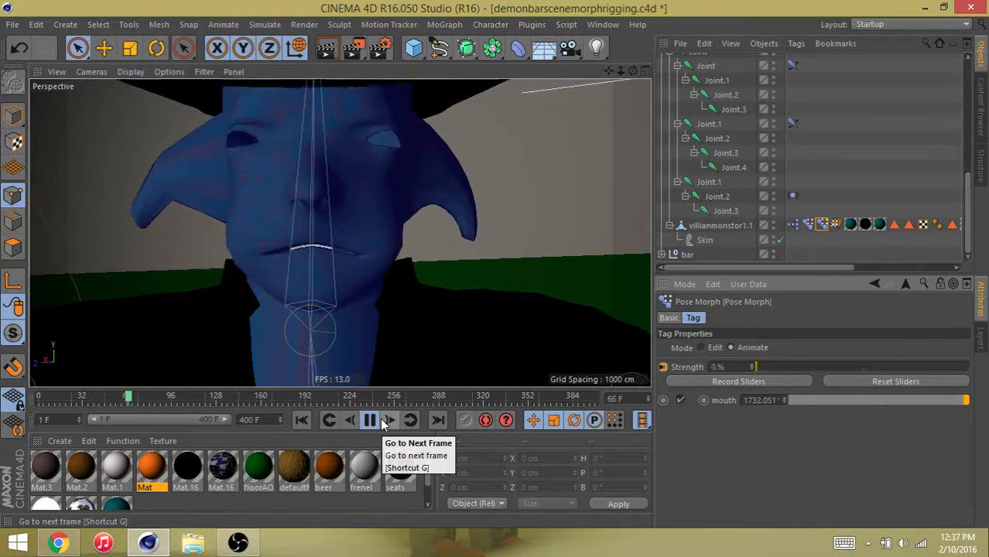
{"action": "left_click", "coordinate": [368, 421]}
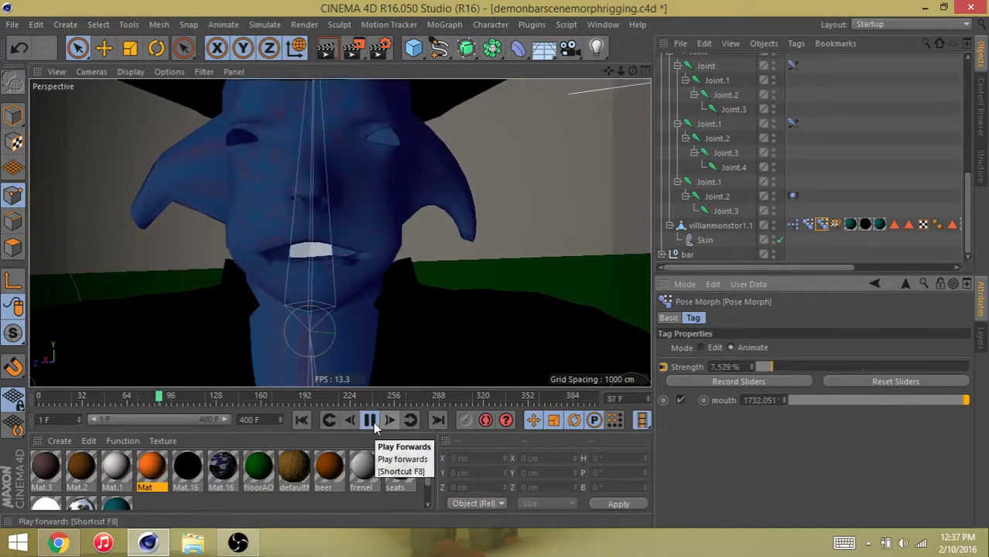
{"action": "left_click", "coordinate": [364, 421]}
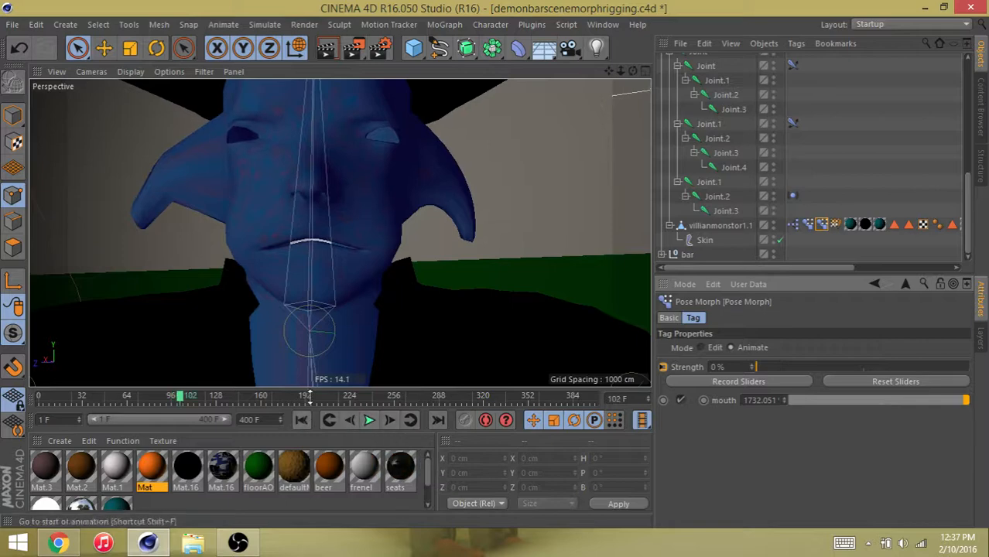